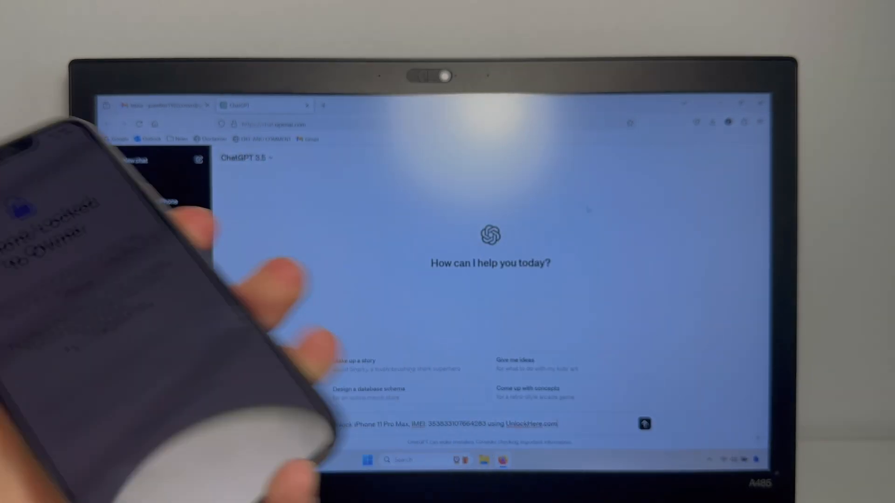
Switch from the ChatGPT chat to the Disclaimer.pdf responsible-use warning.
{"action": "left_click", "coordinate": [363, 107]}
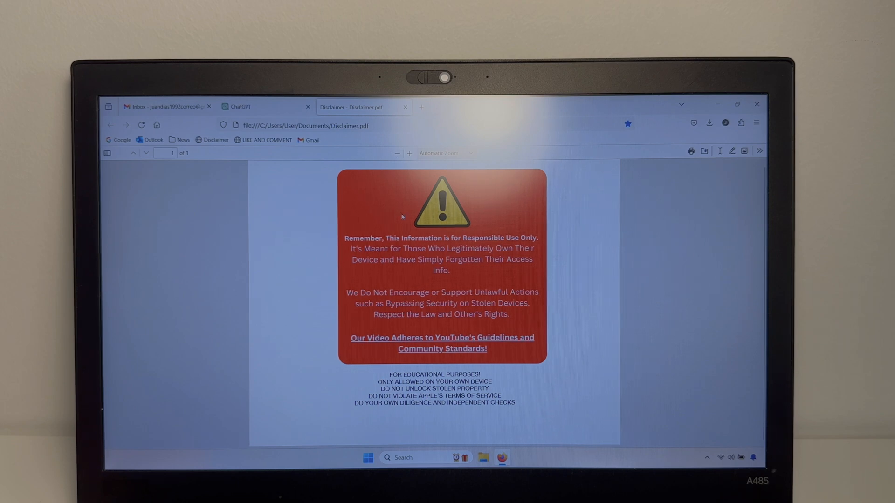
{"action": "mouse_move", "coordinate": [443, 251]}
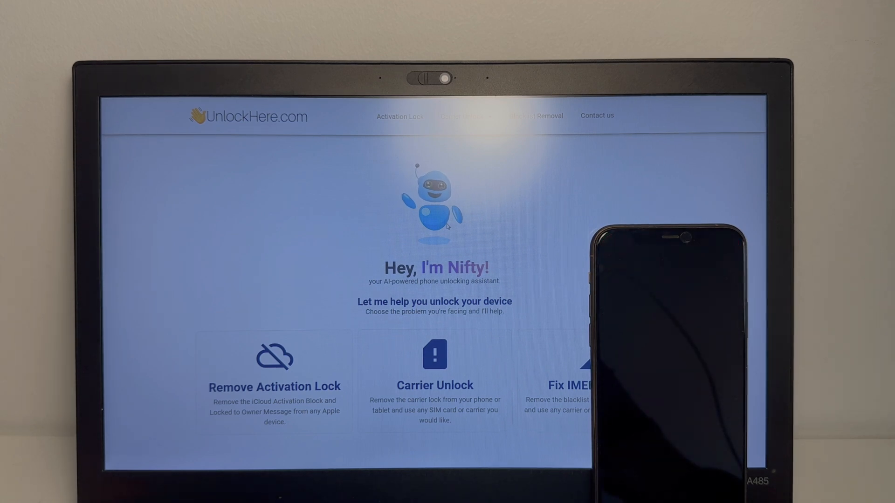
{"action": "scroll", "scroll_direction": "down", "scroll_amount": 3}
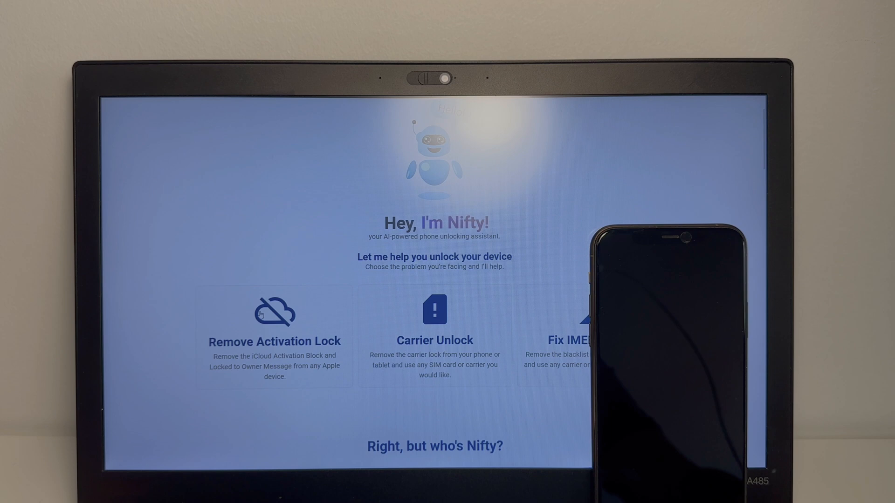
{"action": "scroll", "scroll_direction": "down", "scroll_amount": 3}
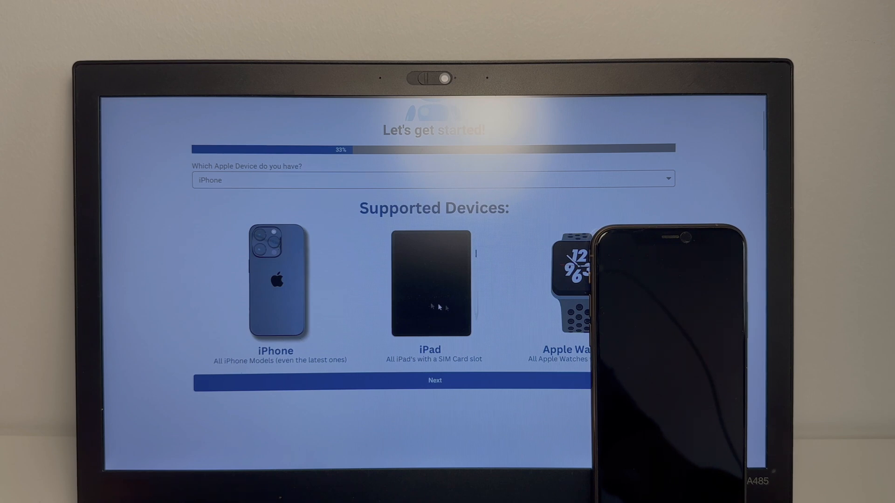
{"action": "mouse_move", "coordinate": [330, 308]}
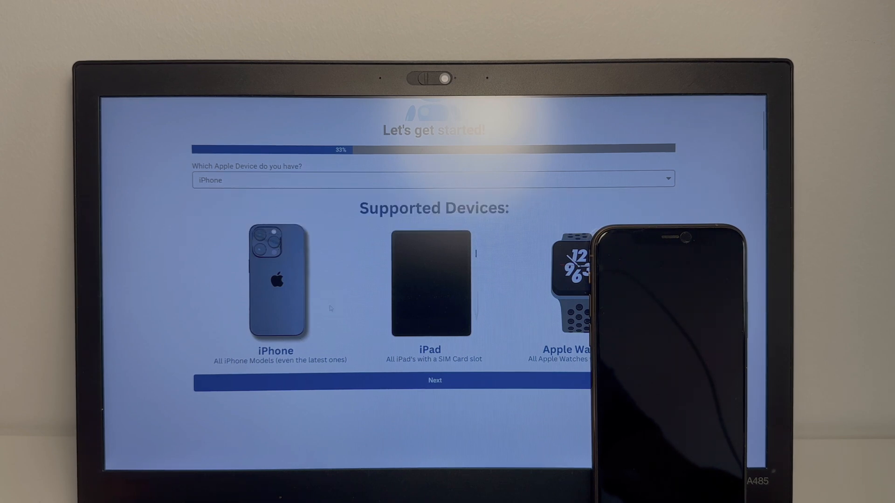
{"action": "left_click", "coordinate": [434, 381]}
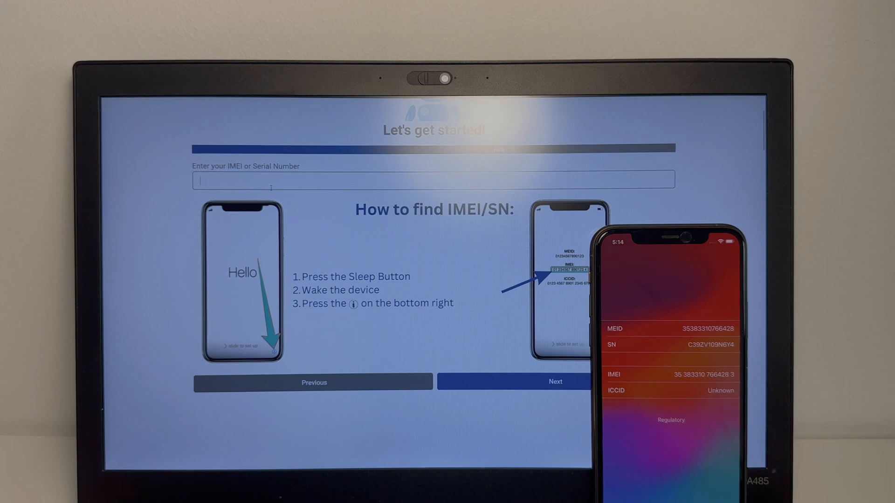
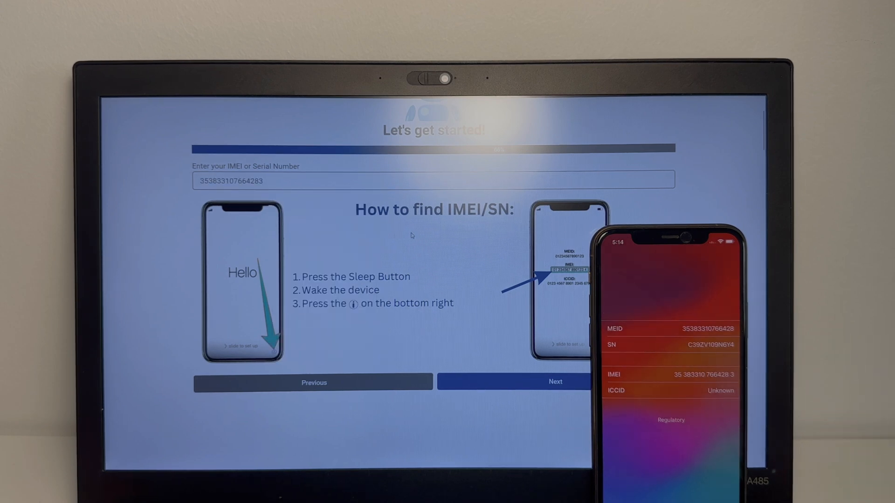
{"action": "left_click", "coordinate": [554, 381]}
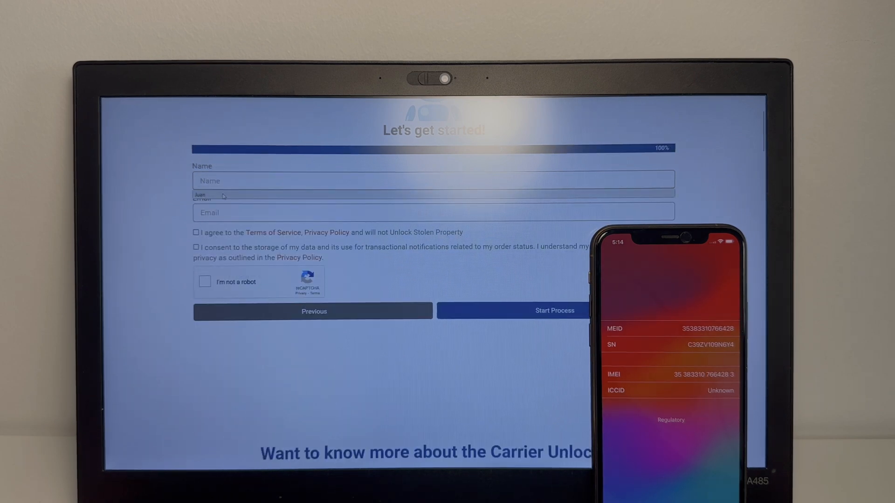
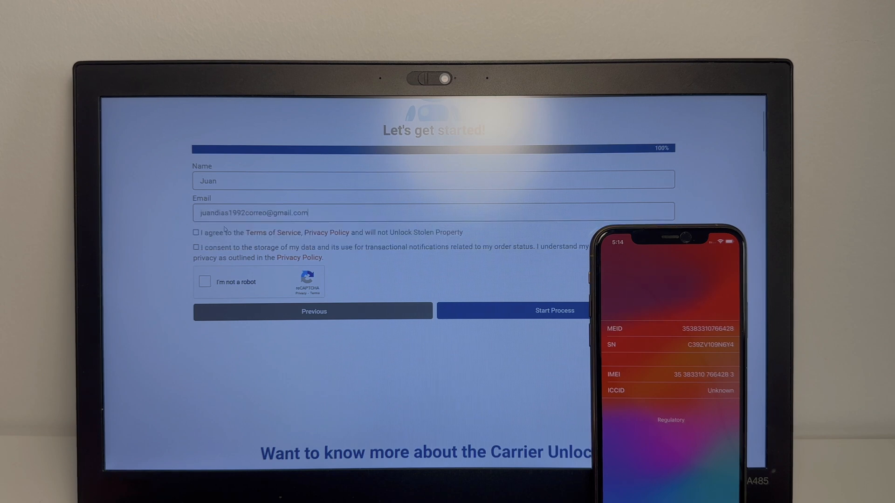
{"action": "left_click", "coordinate": [196, 232]}
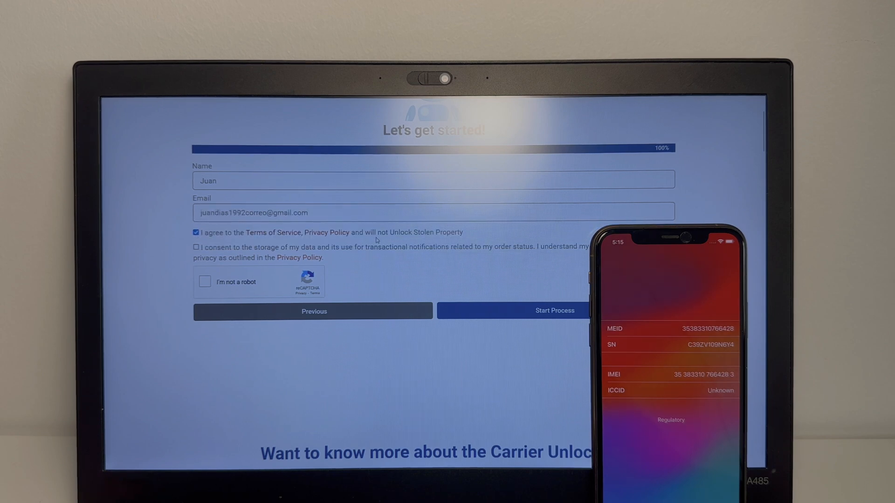
{"action": "mouse_move", "coordinate": [465, 232]}
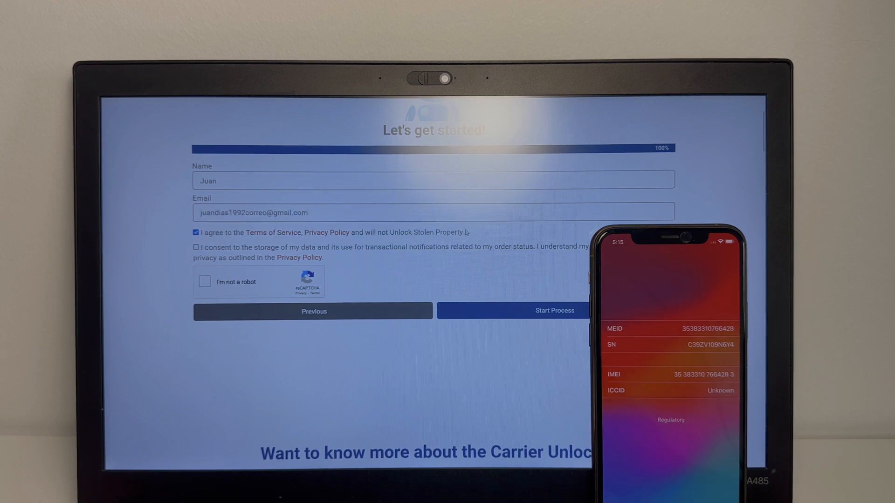
{"action": "left_click_drag", "start_coordinate": [337, 233], "coordinate": [463, 232]}
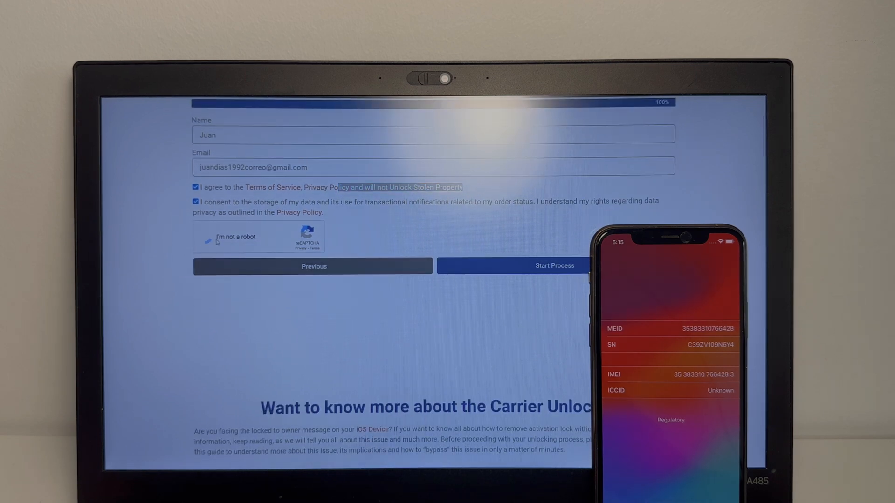
Pass the not-a-robot motorcycle check and start the unlock process.
{"action": "left_click", "coordinate": [207, 236]}
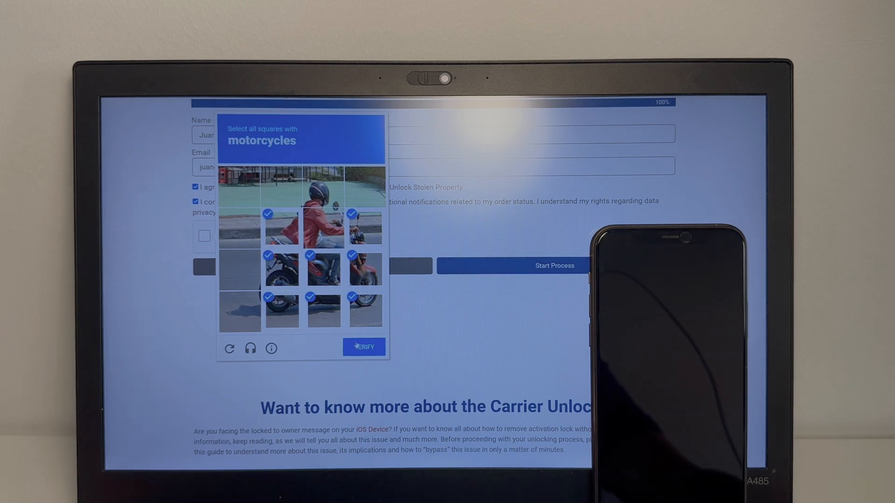
{"action": "left_click", "coordinate": [364, 347]}
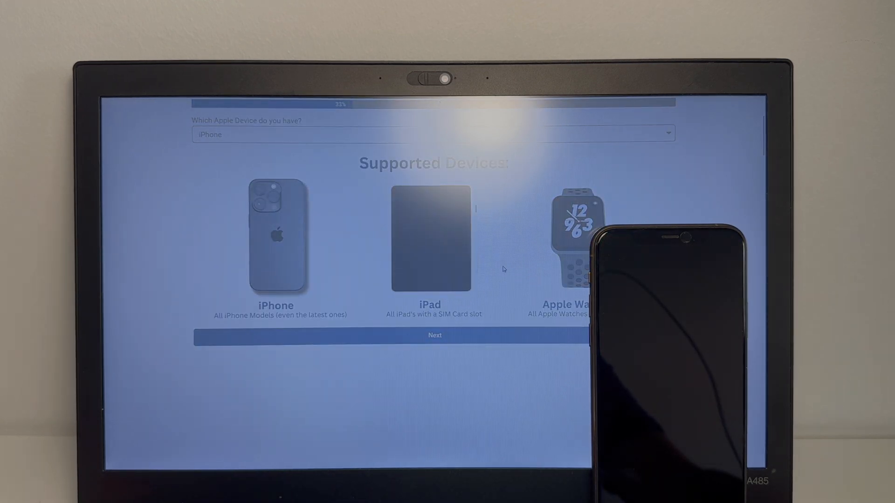
{"action": "left_click", "coordinate": [435, 335]}
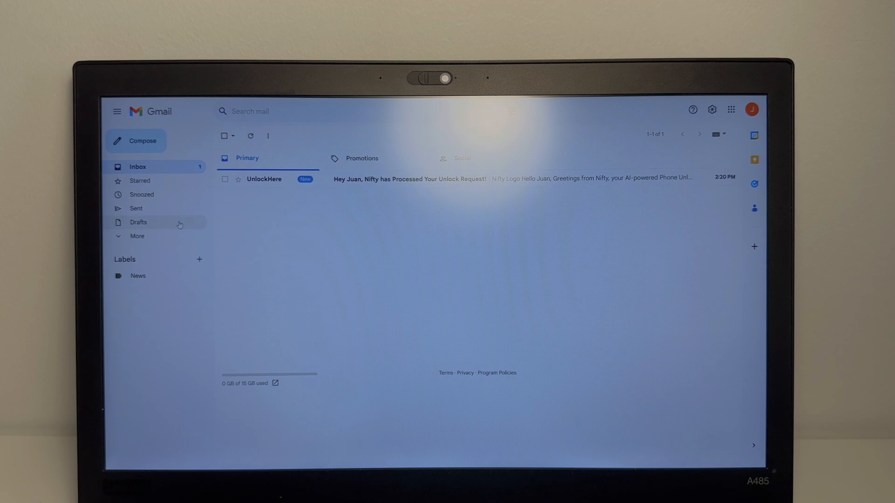
{"action": "left_click", "coordinate": [137, 236]}
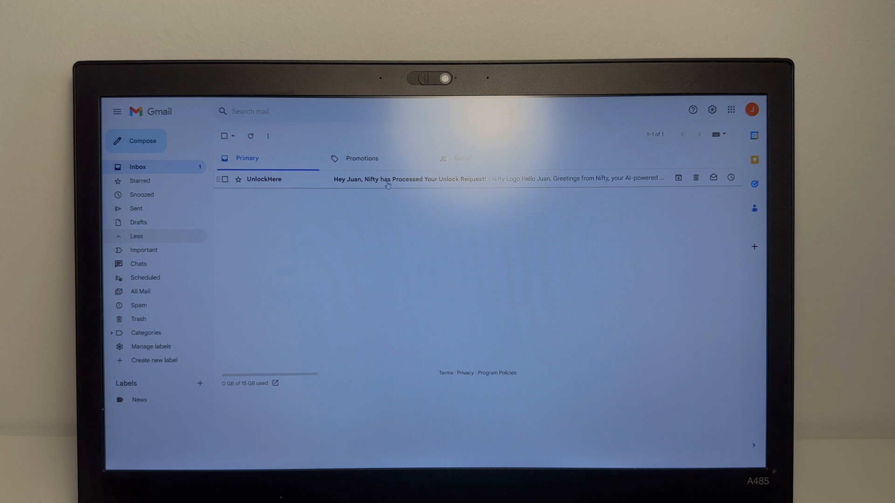
{"action": "left_click", "coordinate": [408, 178]}
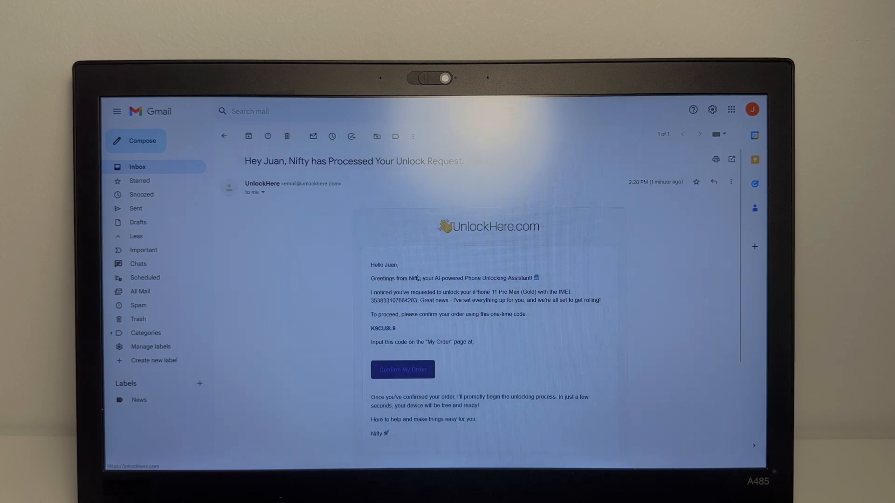
{"action": "double_click", "coordinate": [382, 328]}
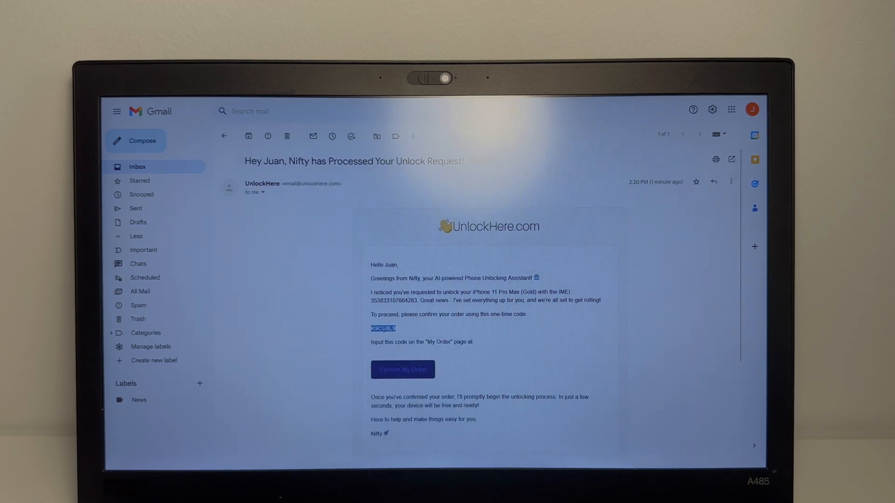
{"action": "right_click", "coordinate": [382, 329]}
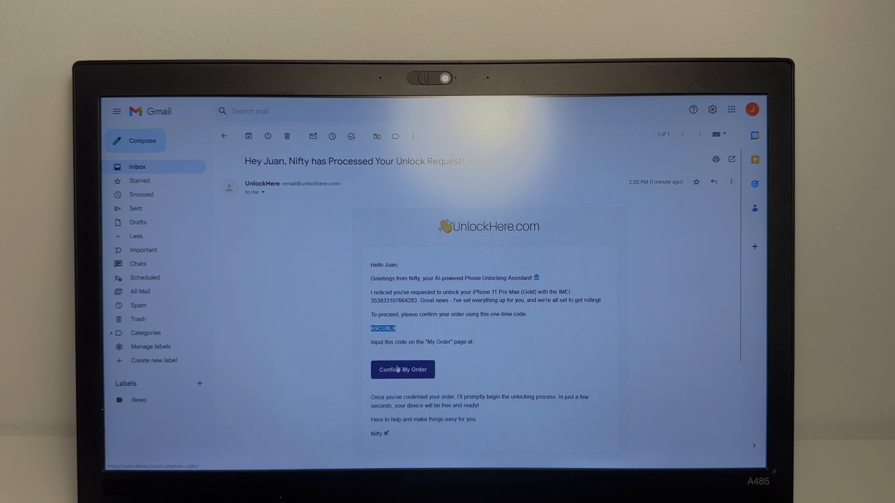
{"action": "left_click", "coordinate": [402, 369]}
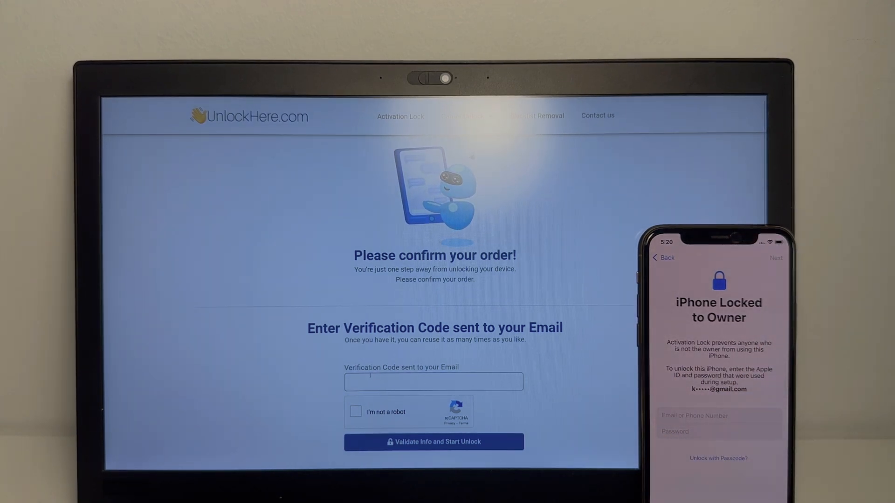
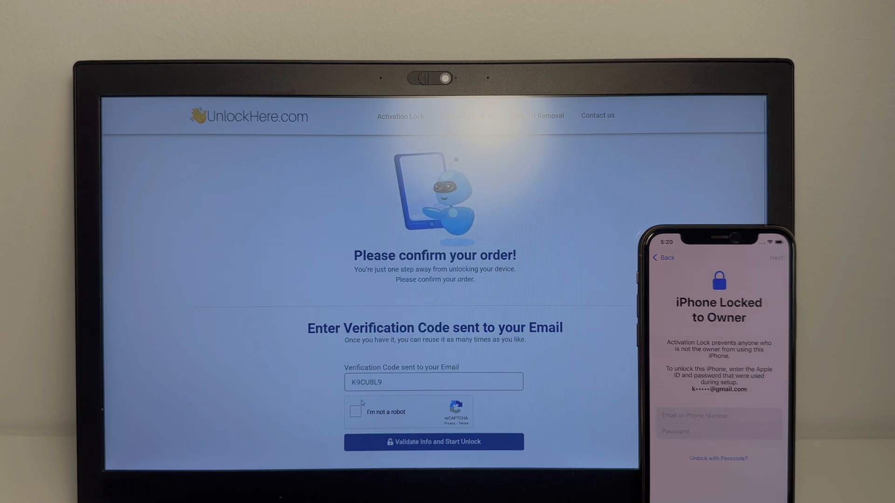
{"action": "left_click", "coordinate": [354, 411]}
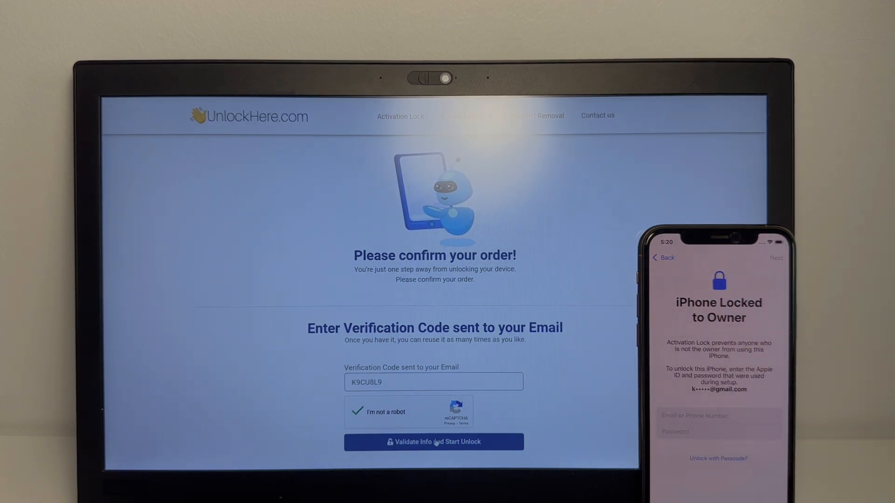
{"action": "left_click", "coordinate": [433, 441]}
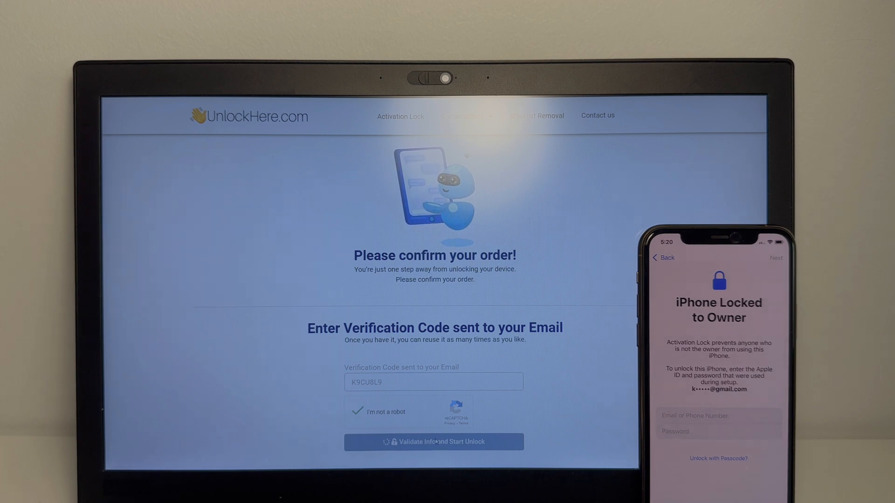
{"action": "left_click", "coordinate": [434, 442]}
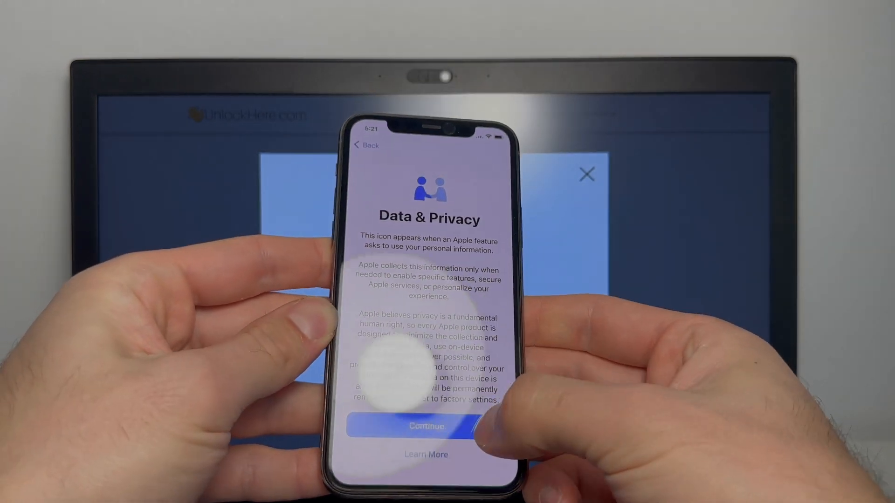
Continue past Data & Privacy and skip Apple ID sign-in to reach the iPhone home screen.
{"action": "left_click", "coordinate": [425, 426]}
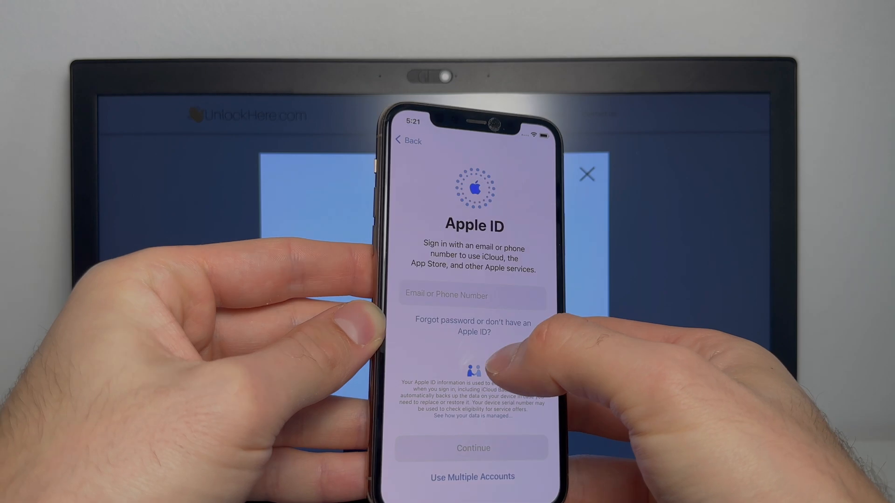
{"action": "left_click", "coordinate": [472, 327]}
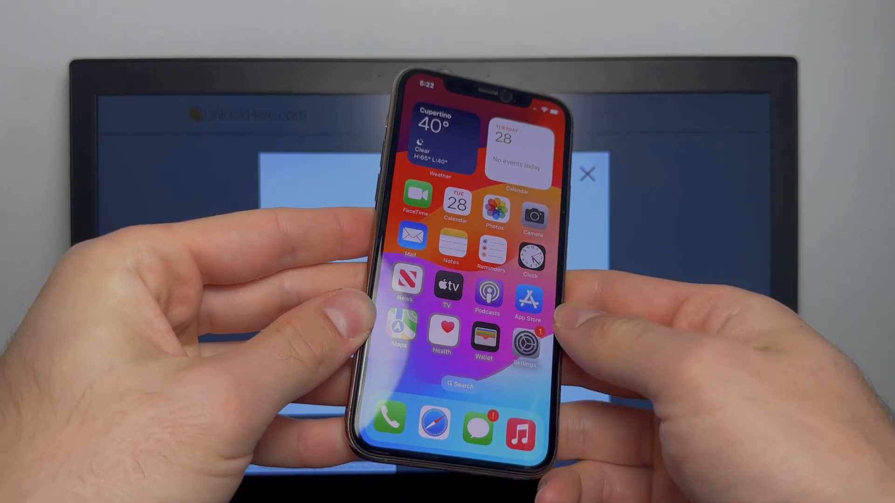
Open the iPhone's Settings and view its Apple ID sign-in sheet.
{"action": "left_click", "coordinate": [524, 340]}
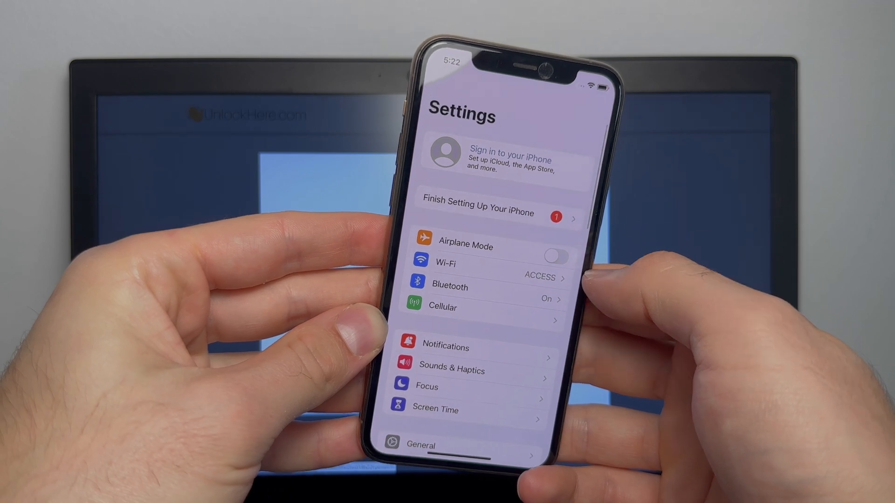
{"action": "left_click", "coordinate": [501, 154]}
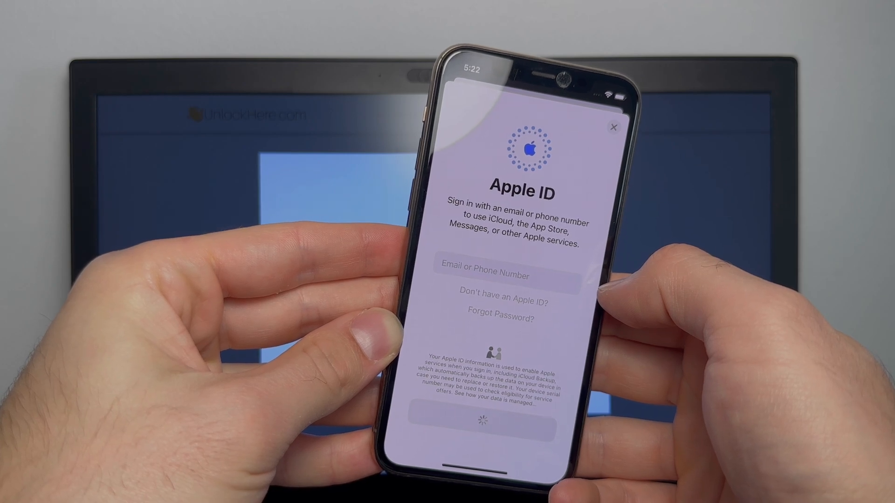
{"action": "left_click", "coordinate": [614, 127]}
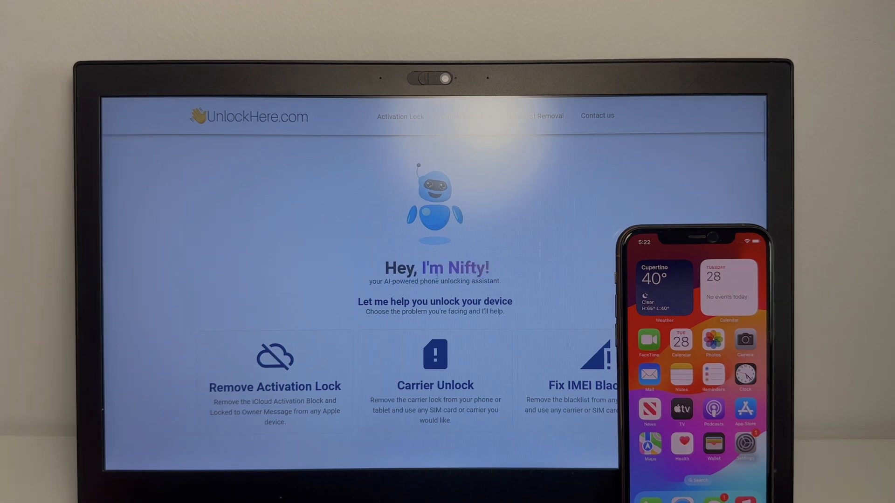
{"action": "scroll", "scroll_direction": "down", "scroll_amount": 3}
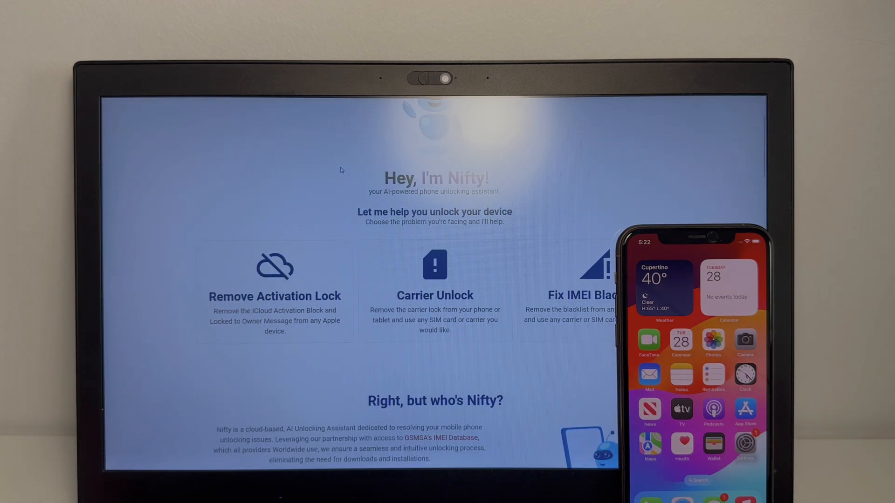
{"action": "scroll", "scroll_direction": "down", "scroll_amount": 3}
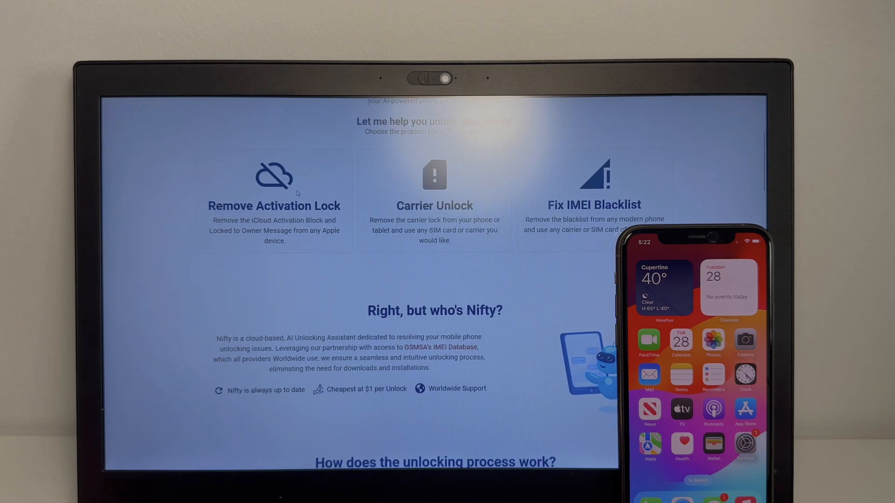